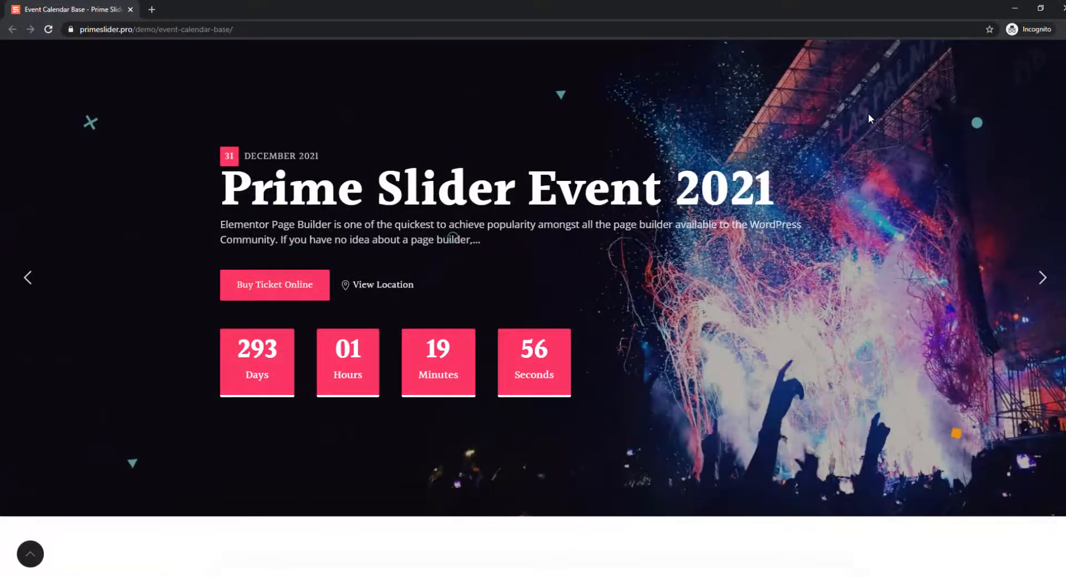
mouse_move(930, 473)
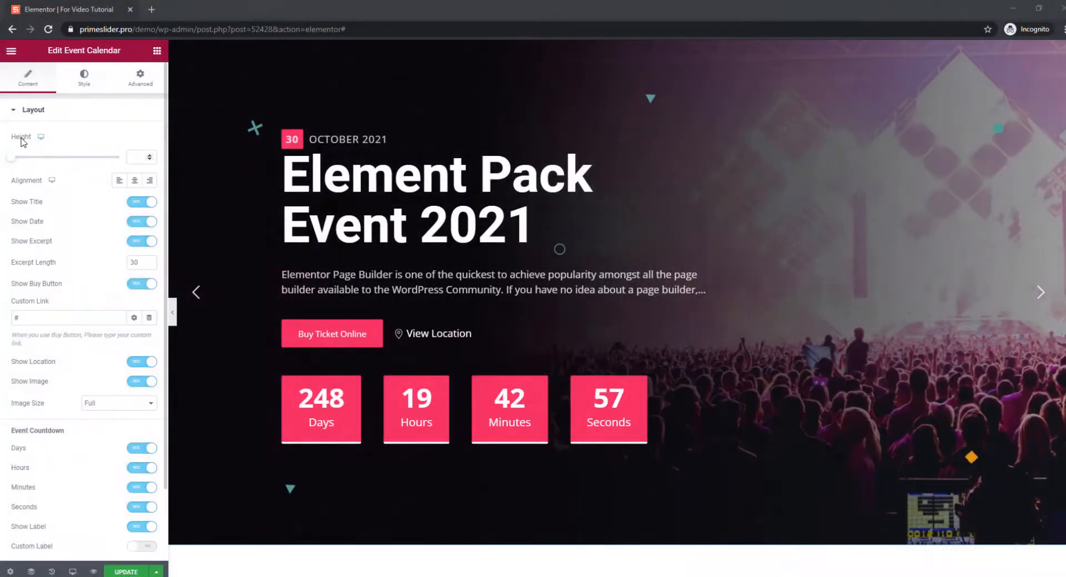
Step: Set the Layout Height slider to about 972 px and try a different content alignment
left_click_drag(11, 158, 65, 157)
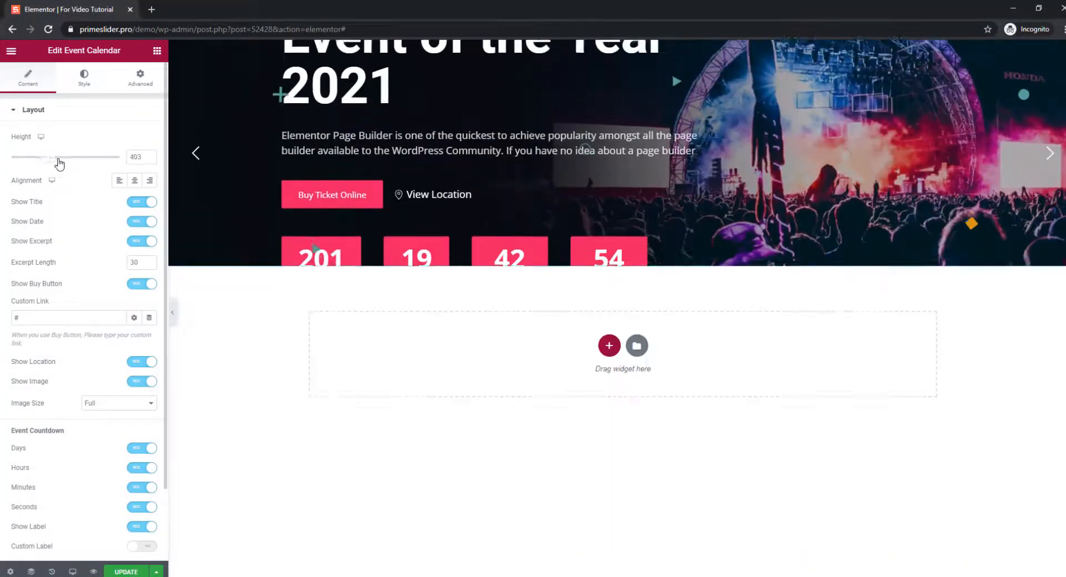
left_click_drag(58, 158, 116, 157)
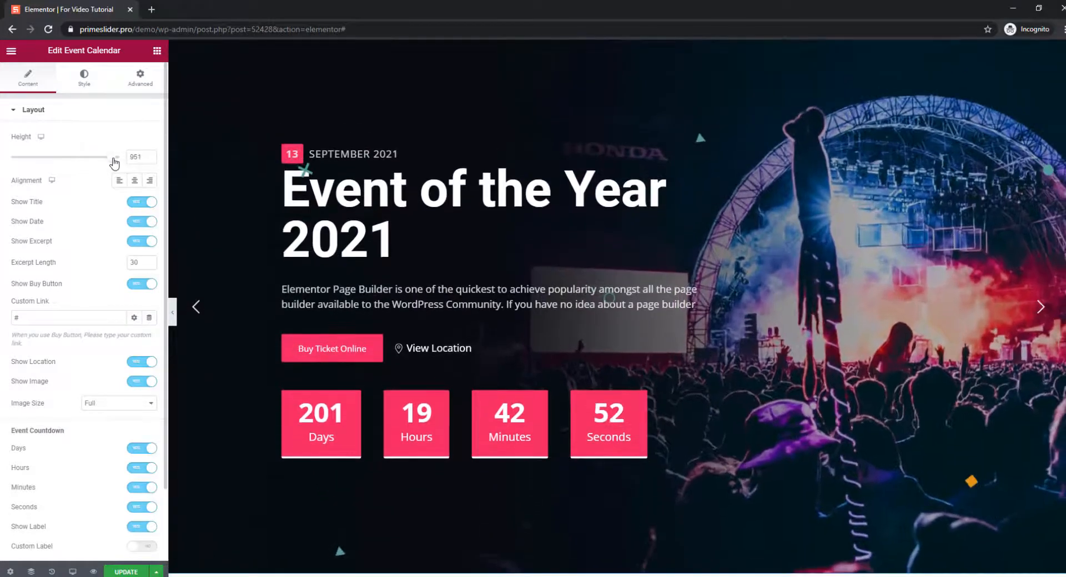
left_click(1039, 308)
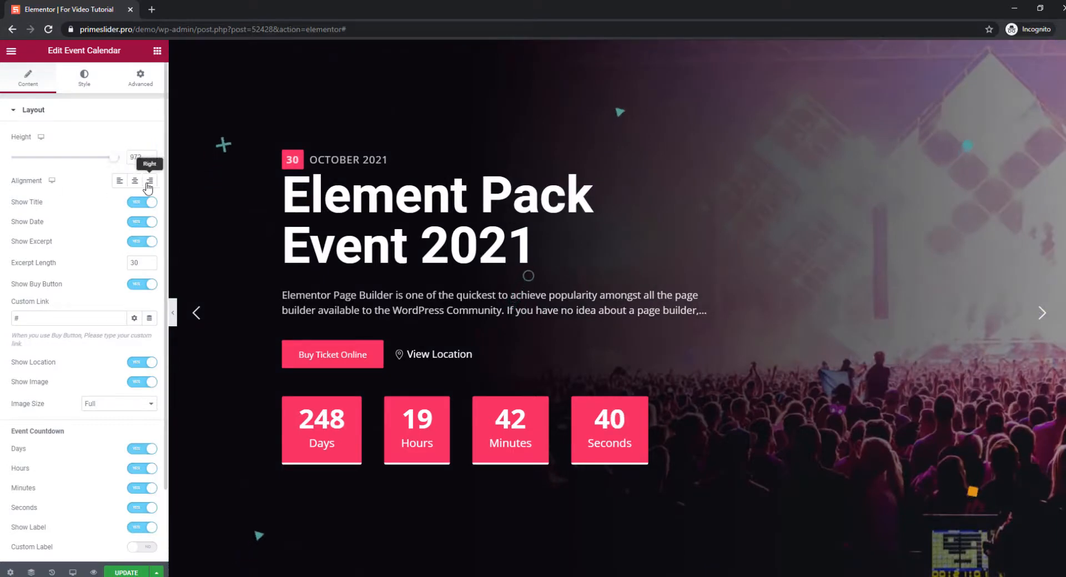
left_click(120, 181)
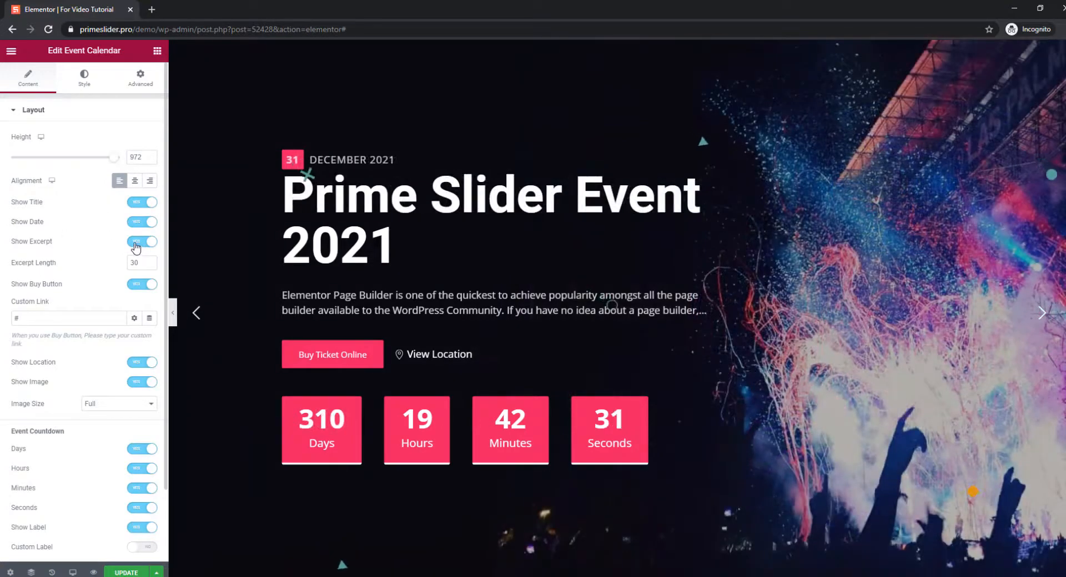
Step: Toggle Show Excerpt off and back on, then expand the Query section
left_click(142, 243)
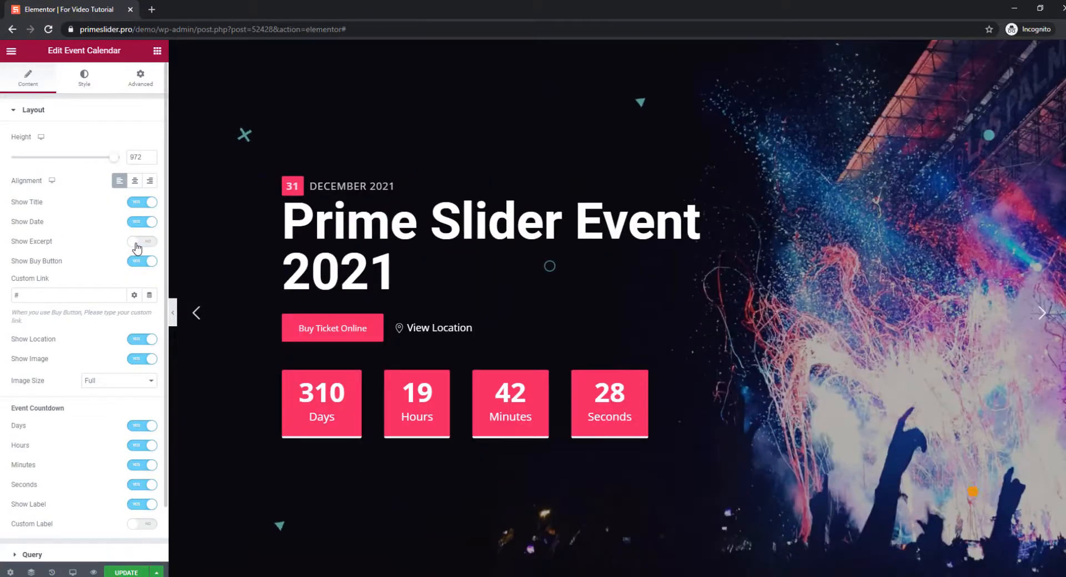
left_click(141, 242)
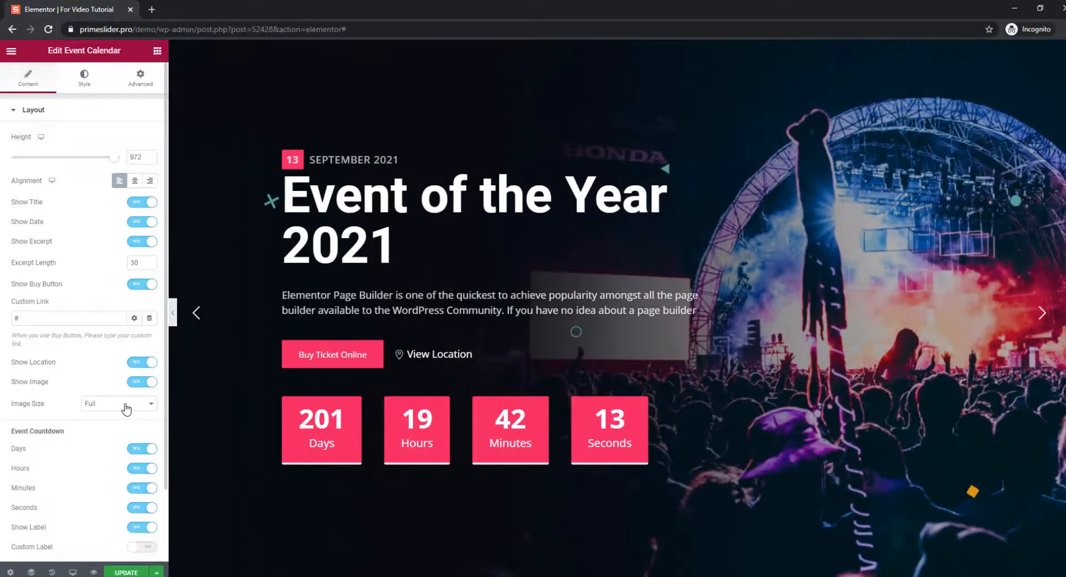
scroll("down", 3)
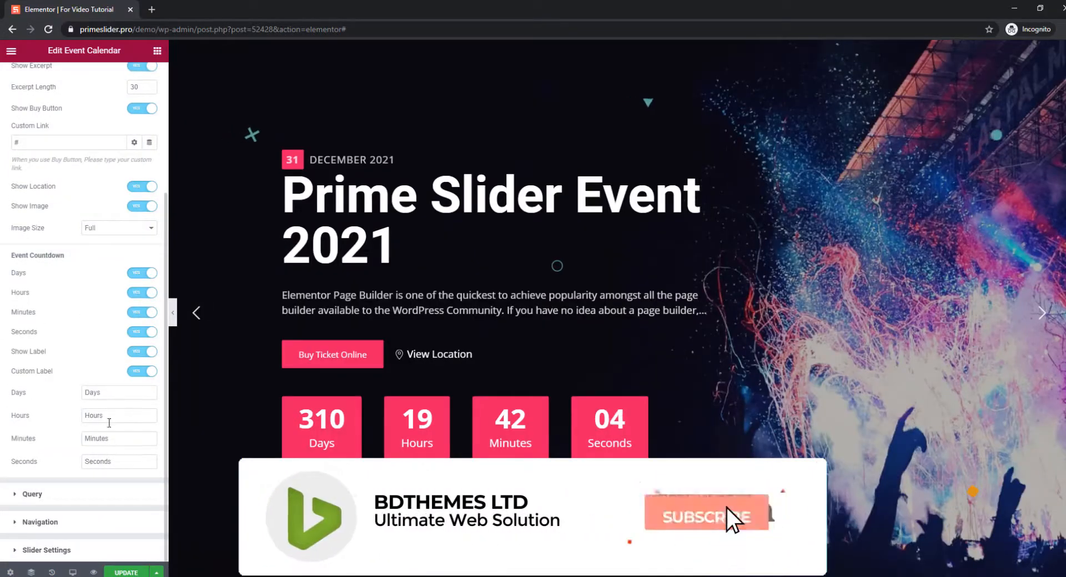
left_click(142, 371)
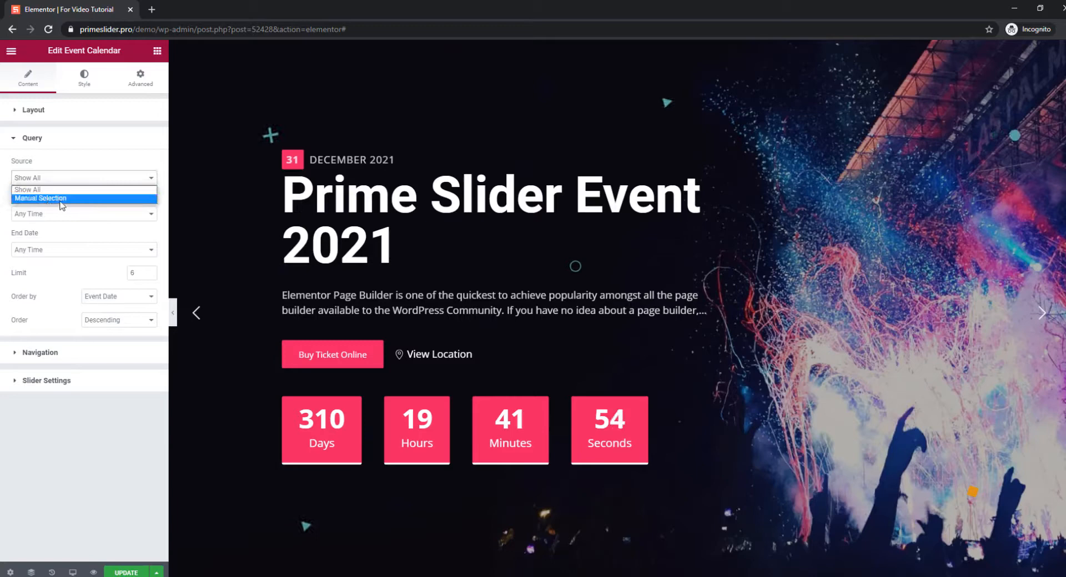
Step: Set Query Source to Manual Selection and pick the event category
left_click(40, 198)
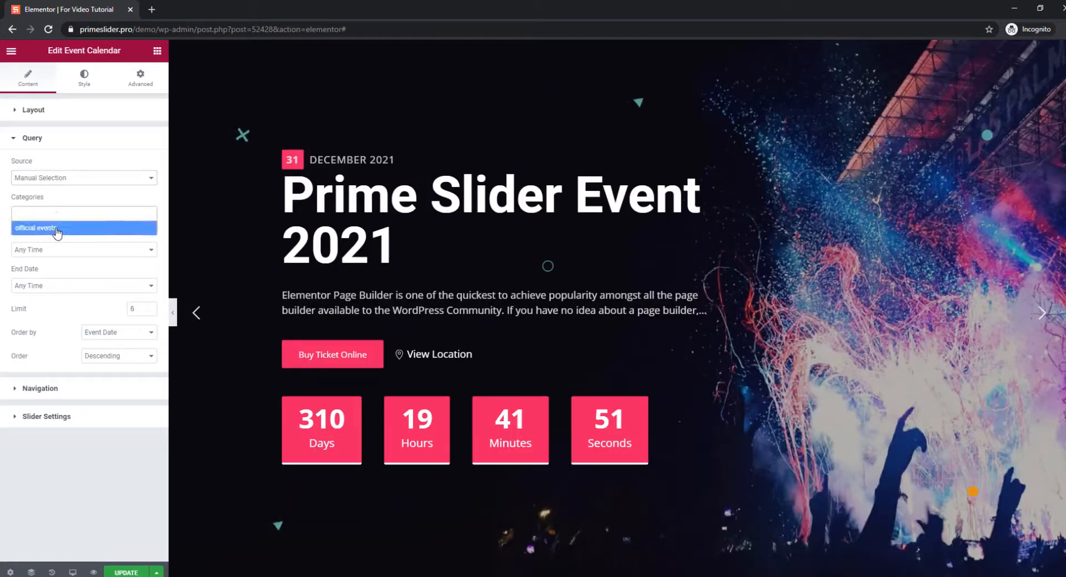
left_click(37, 227)
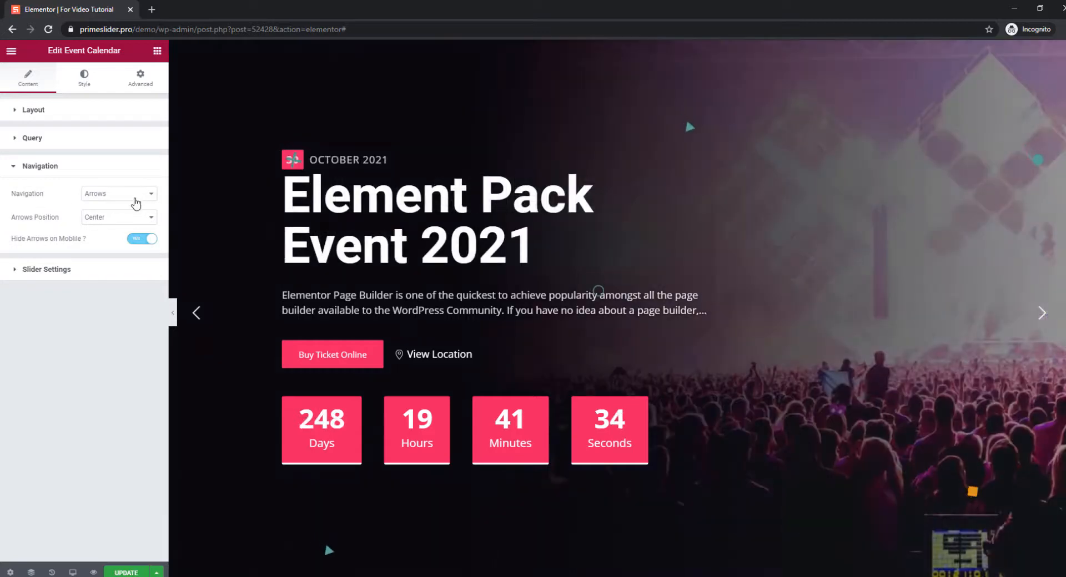
Step: Choose Arrows and Dots navigation, turn off Hide Arrows on Mobile, and review Slider Settings
left_click(118, 193)
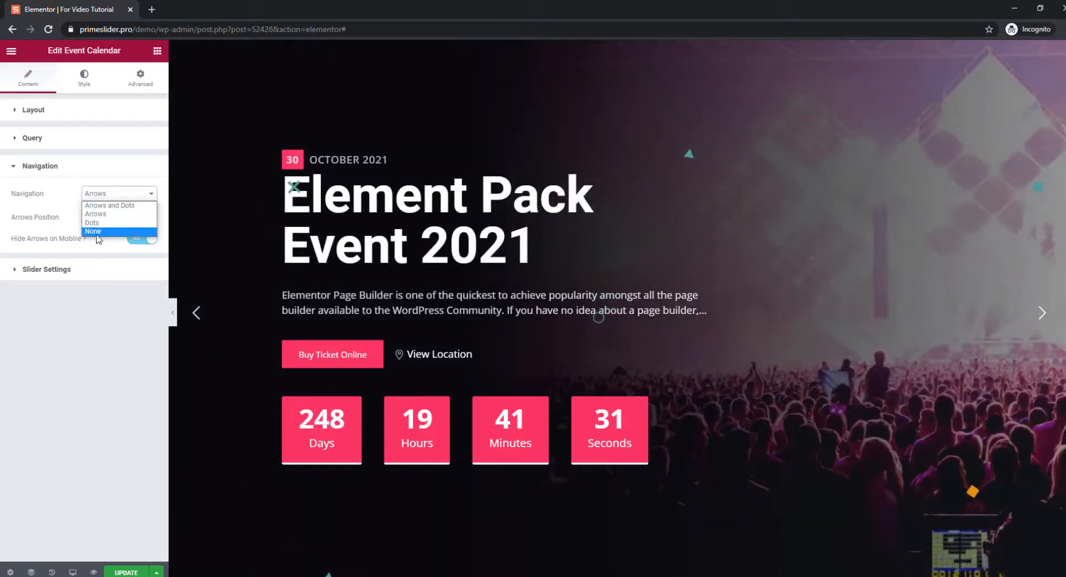
left_click(110, 205)
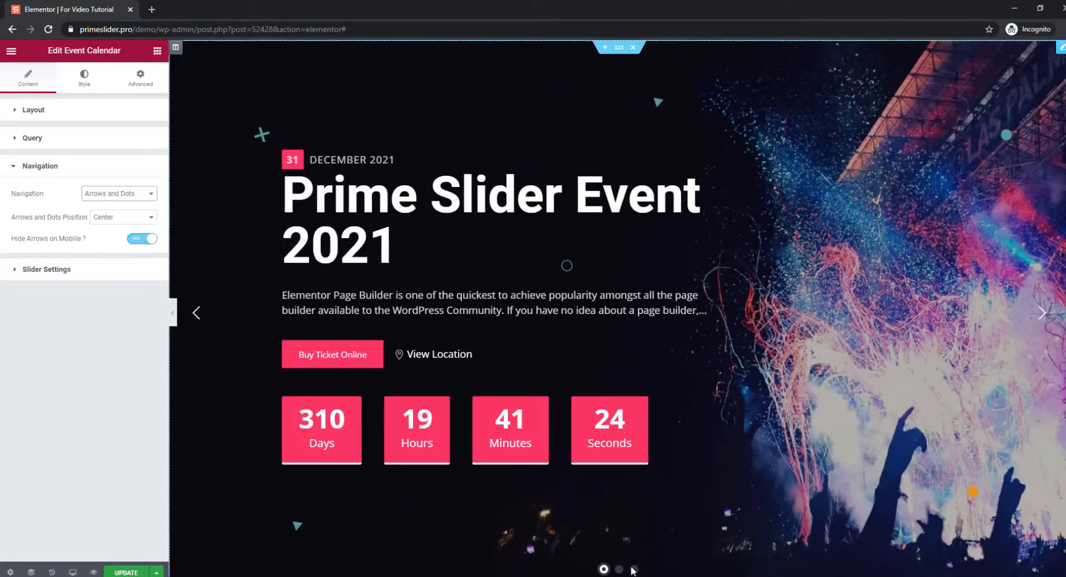
left_click(617, 569)
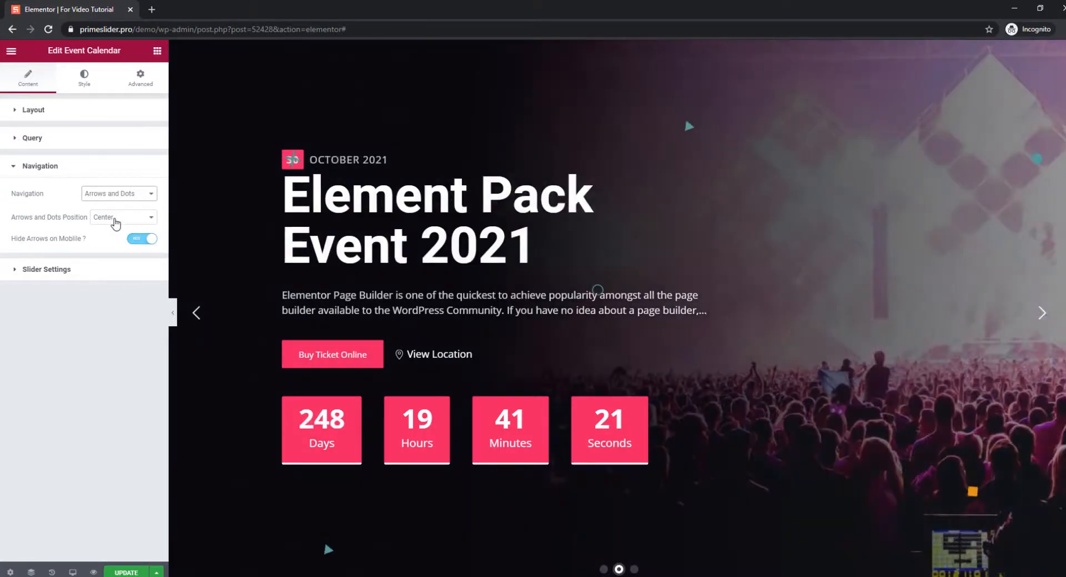
left_click(122, 217)
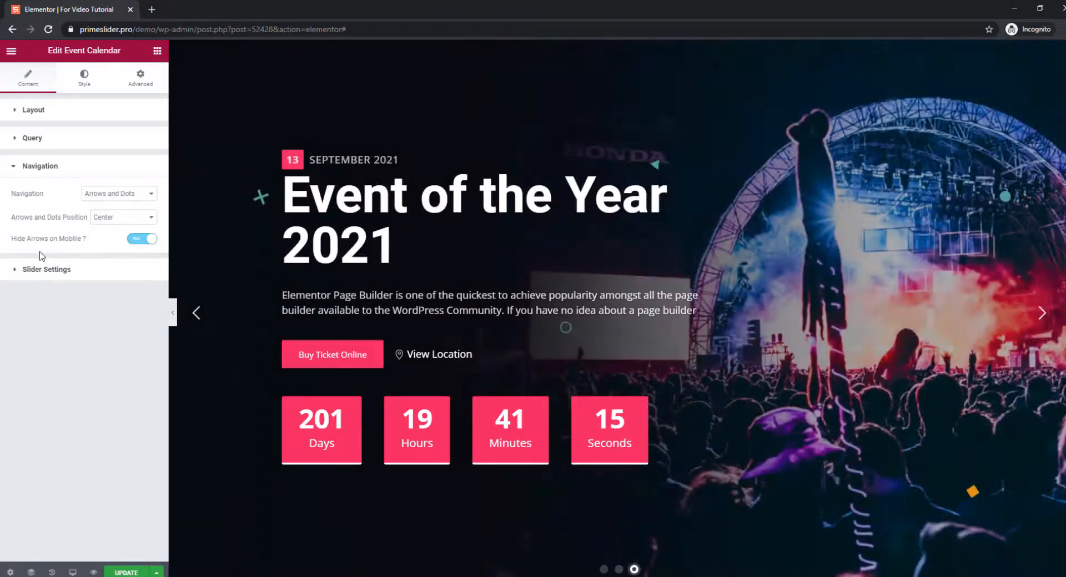
left_click(142, 239)
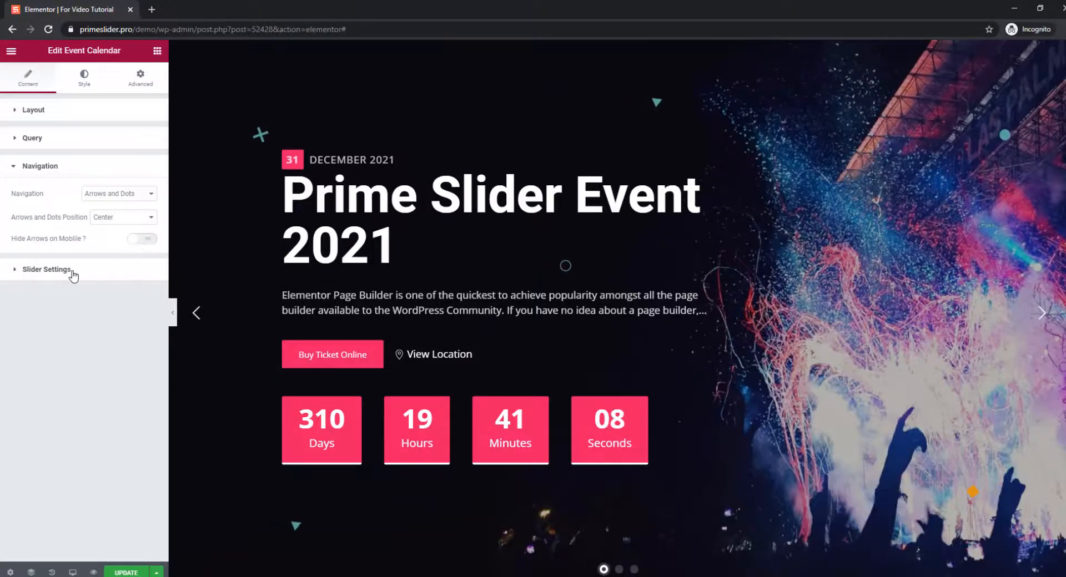
left_click(46, 270)
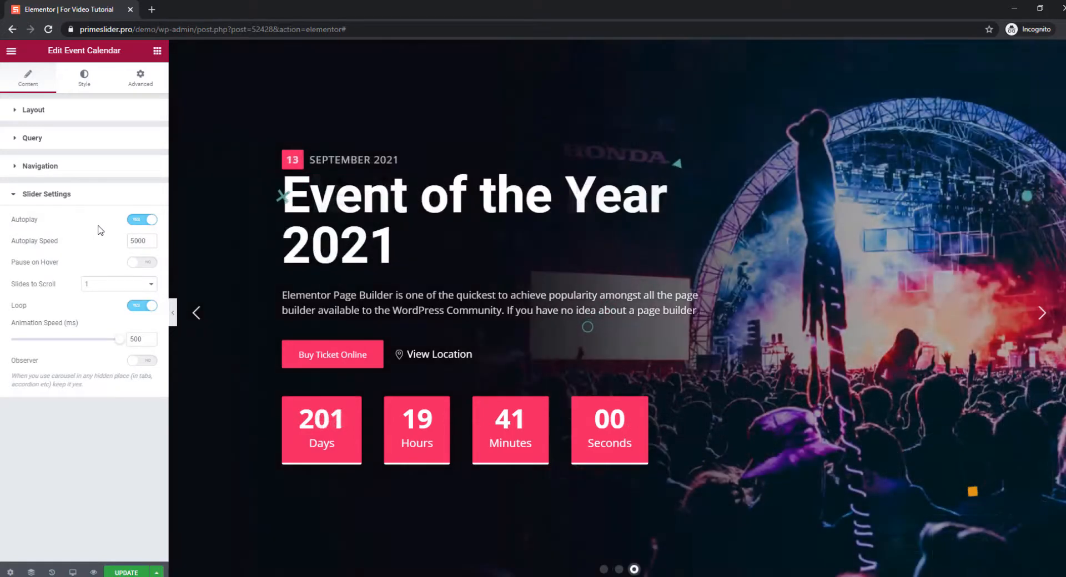
left_click(84, 76)
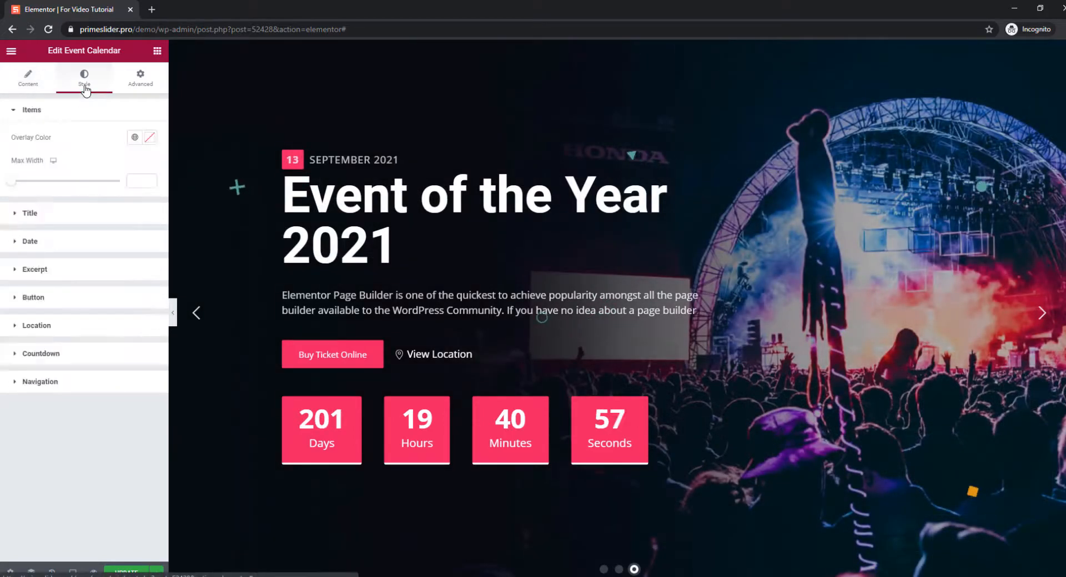
Step: Set the Style > Title colour to yellow
left_click(149, 137)
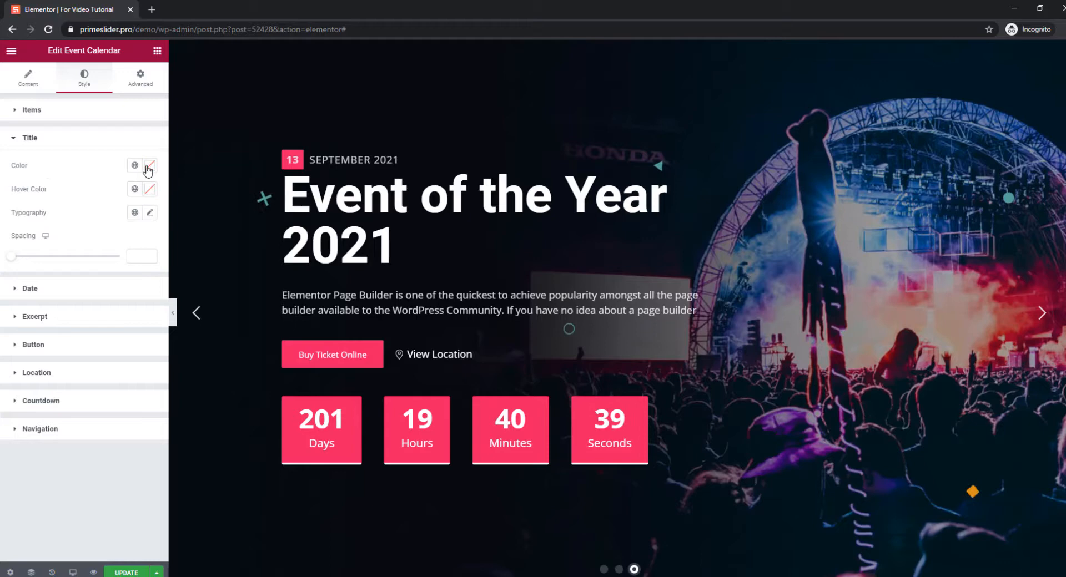
left_click(149, 165)
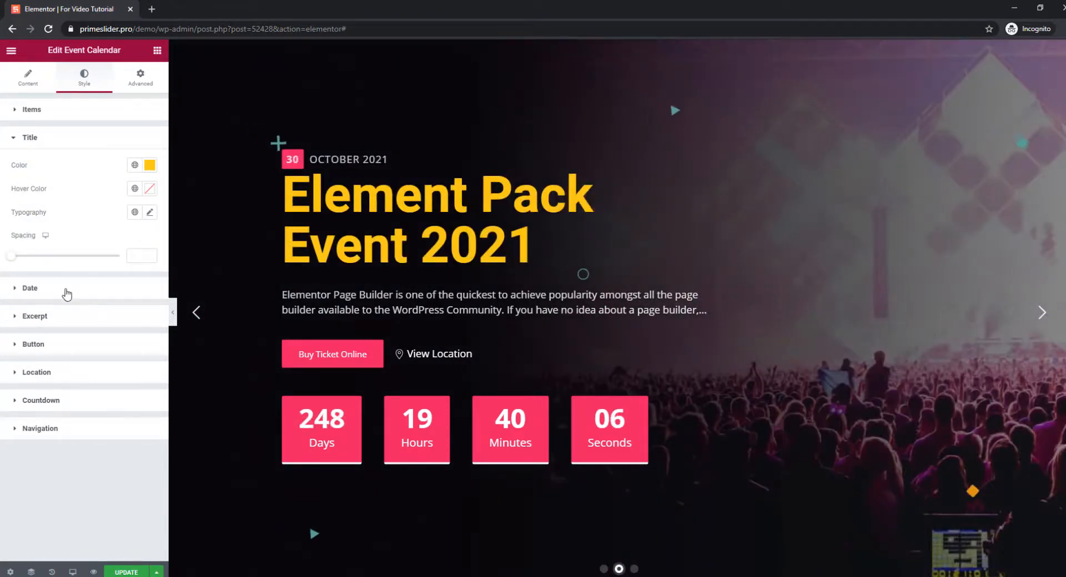
Step: Recolour the date badge background and make the excerpts #FBCA18 yellow
left_click(30, 166)
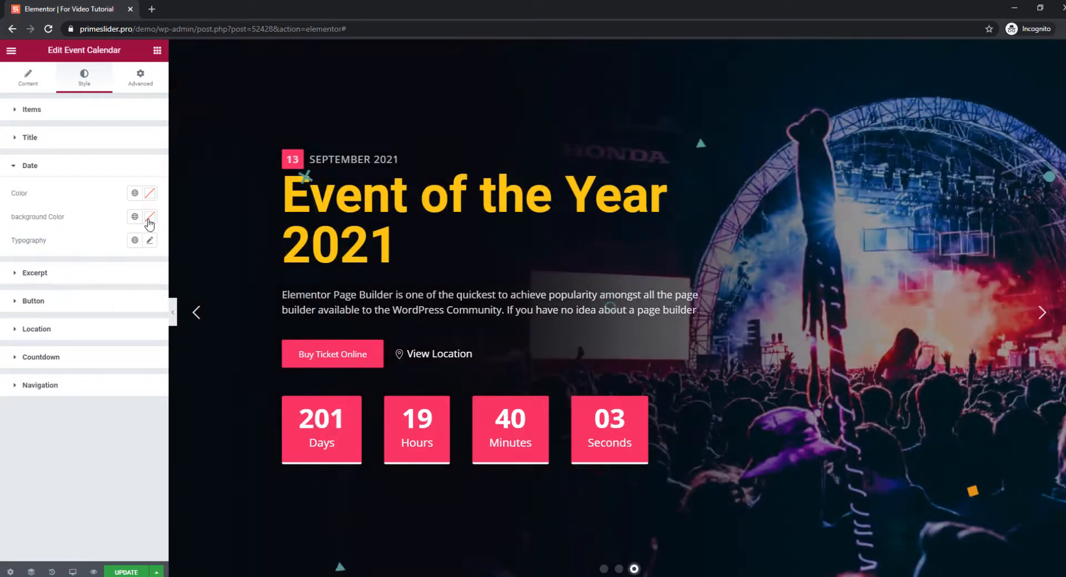
left_click(149, 216)
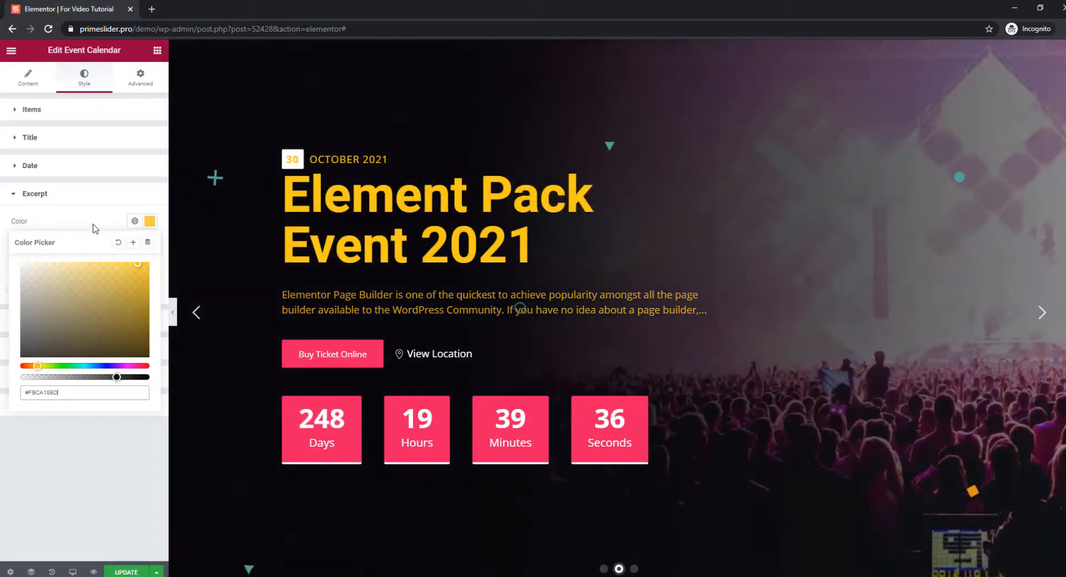
left_click(32, 221)
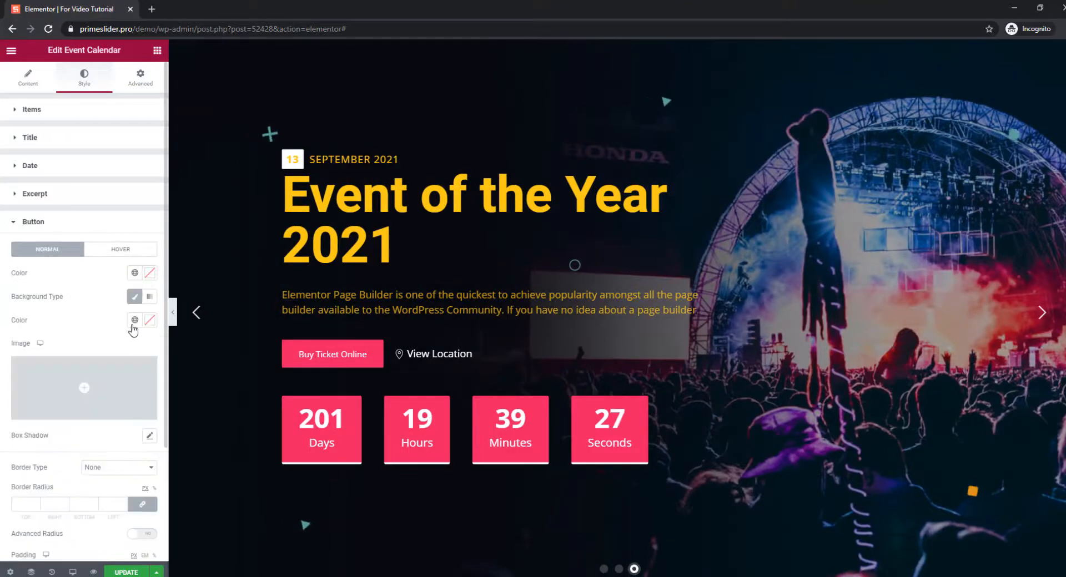
Step: Set the Buy Ticket button background to #FBCA18 and the View Location text to yellow
left_click(134, 320)
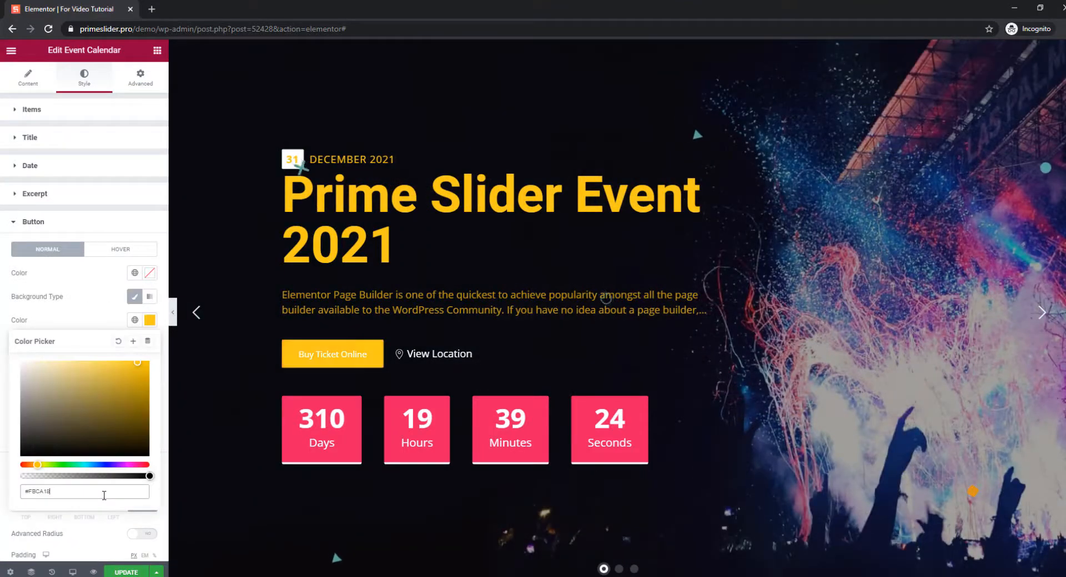
left_click(150, 272)
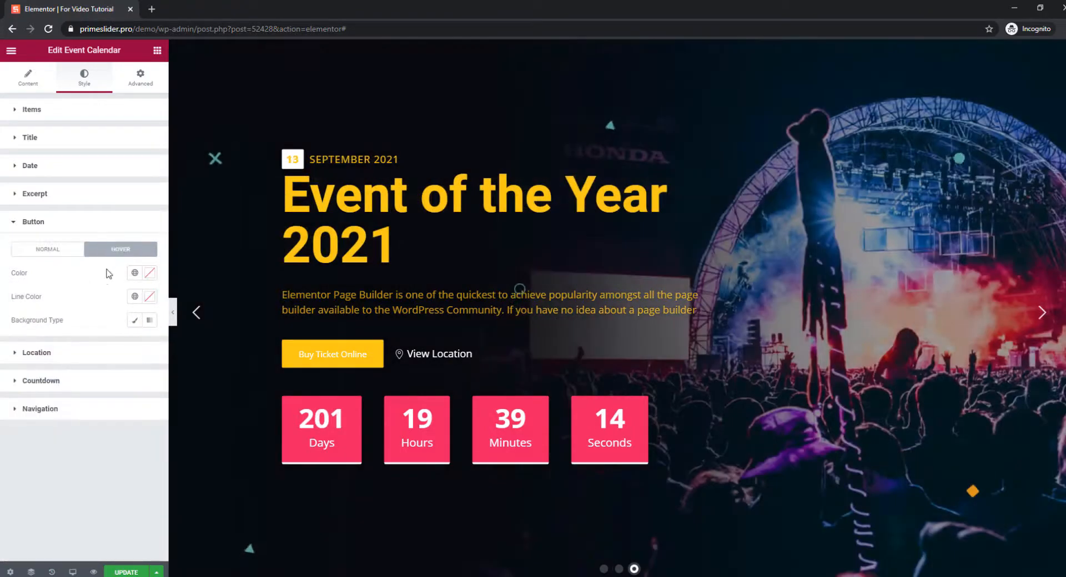
left_click(134, 320)
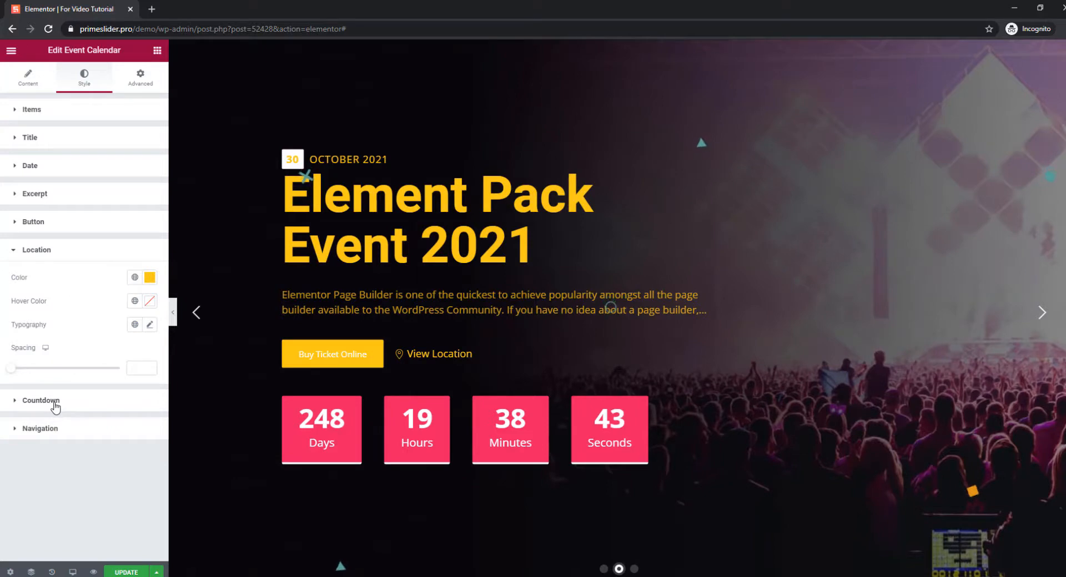
Step: Set the Countdown background colour to yellow and expand the Navigation style section
left_click(40, 400)
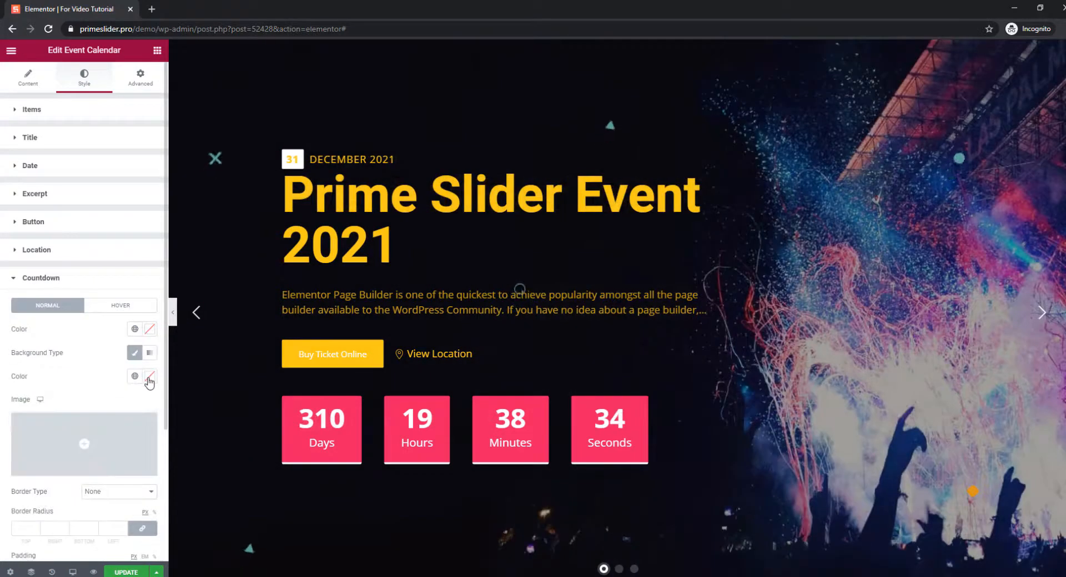
left_click(149, 376)
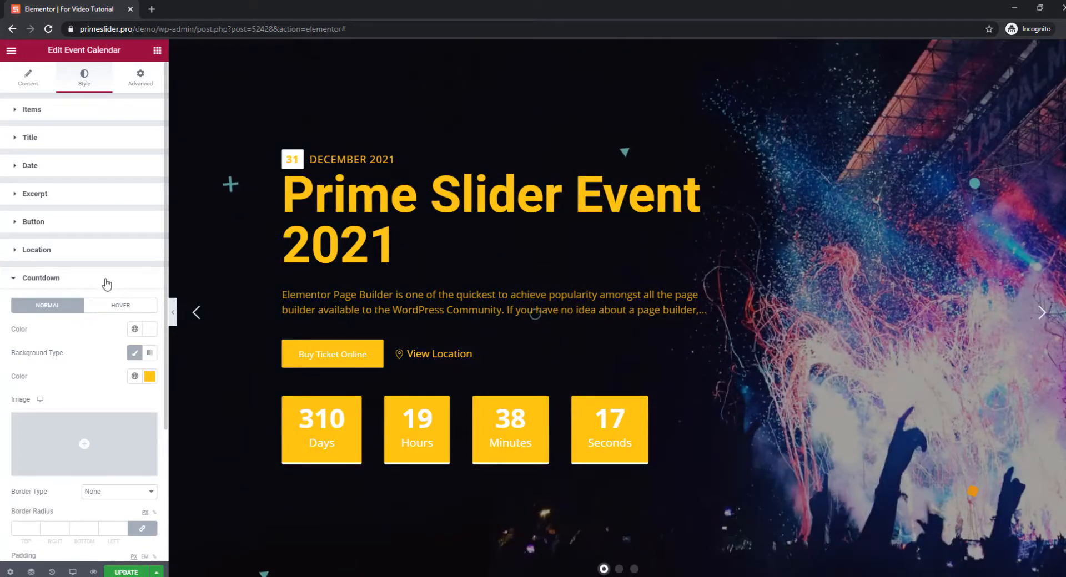
left_click(40, 306)
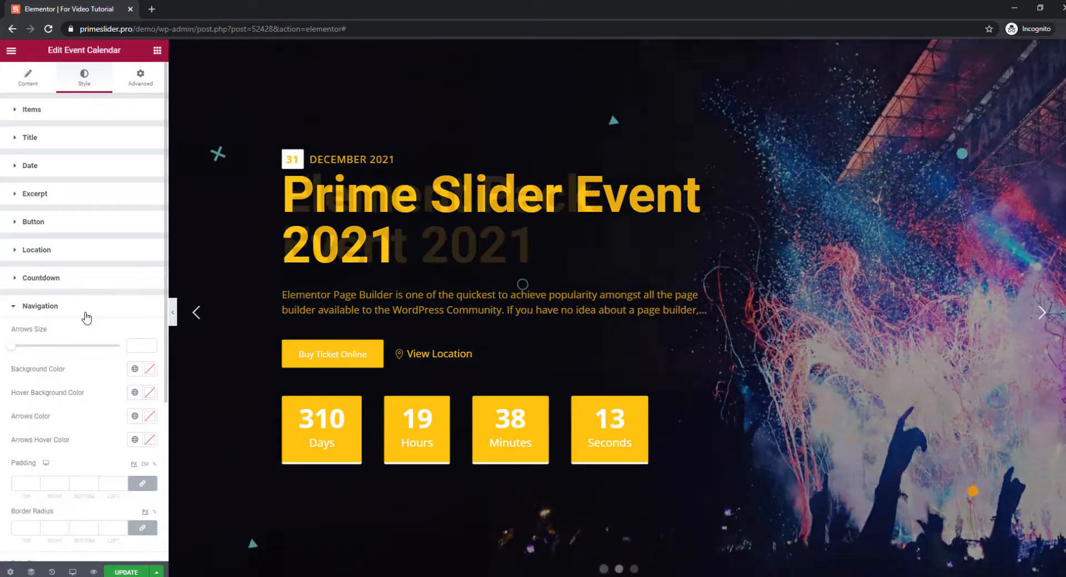